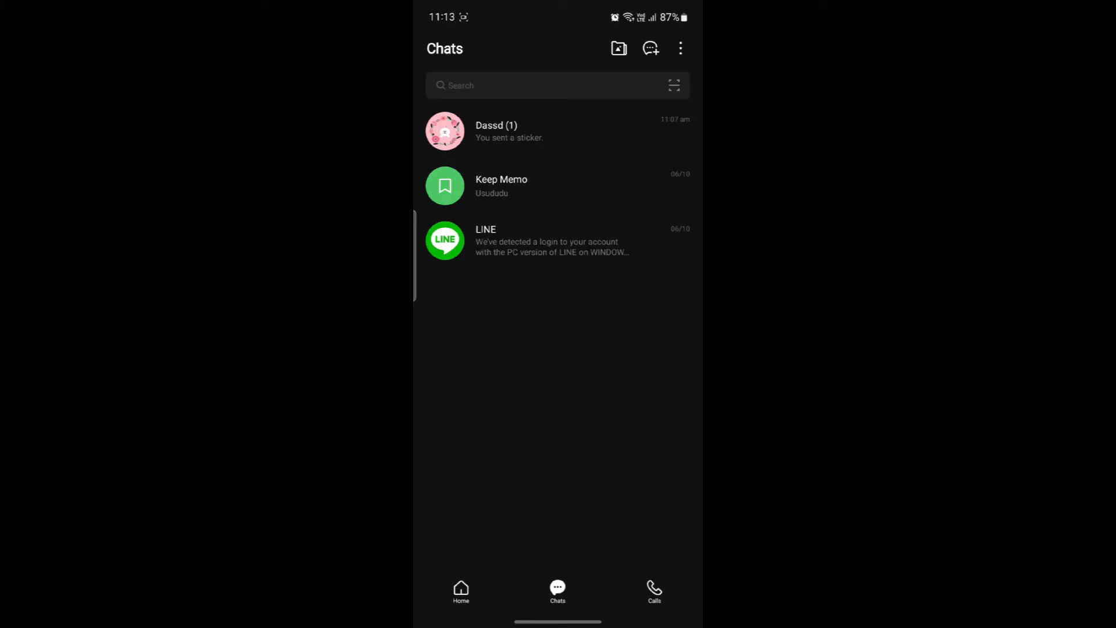
Step: Open the top chat with Dassd, where a sticker was last sent
click(522, 131)
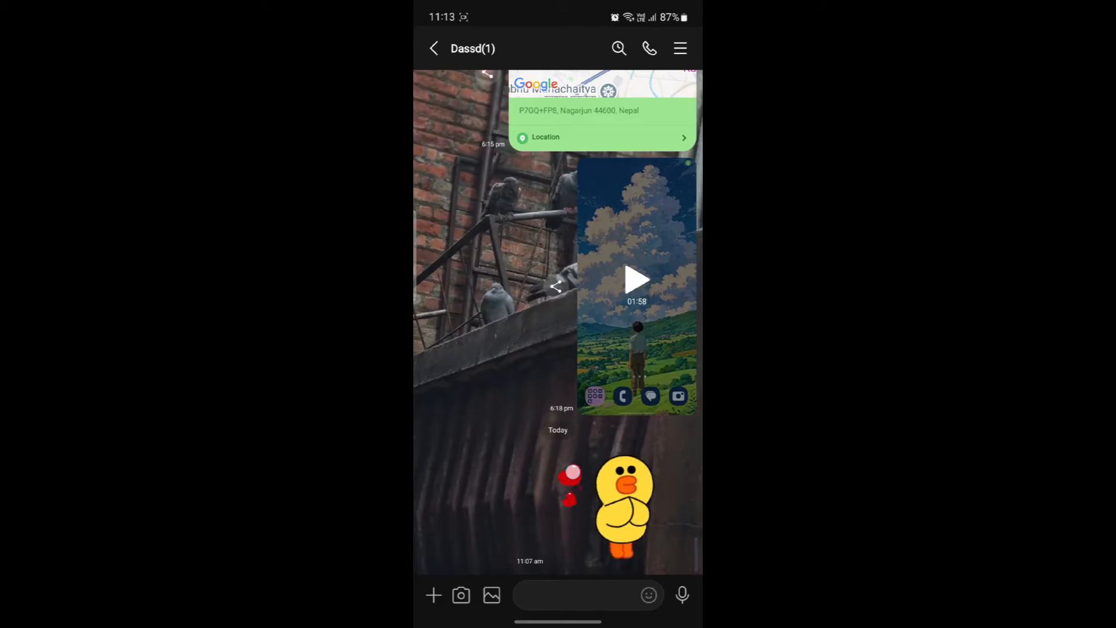
Step: Send the message 'Heyjdhdhdhdu' in the Dassd chat and open its options menu
click(578, 595)
text(Heyjdhdhdhdu)
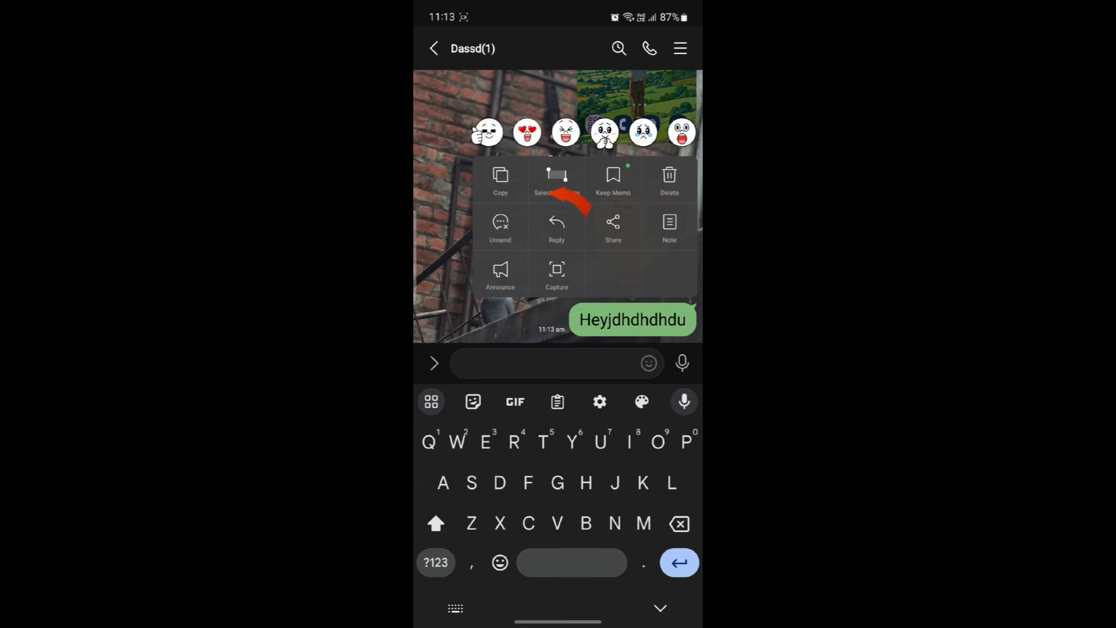
Step: Choose Unsend for 'Heyjdhdhdhdu' and confirm it in the dialog
click(500, 227)
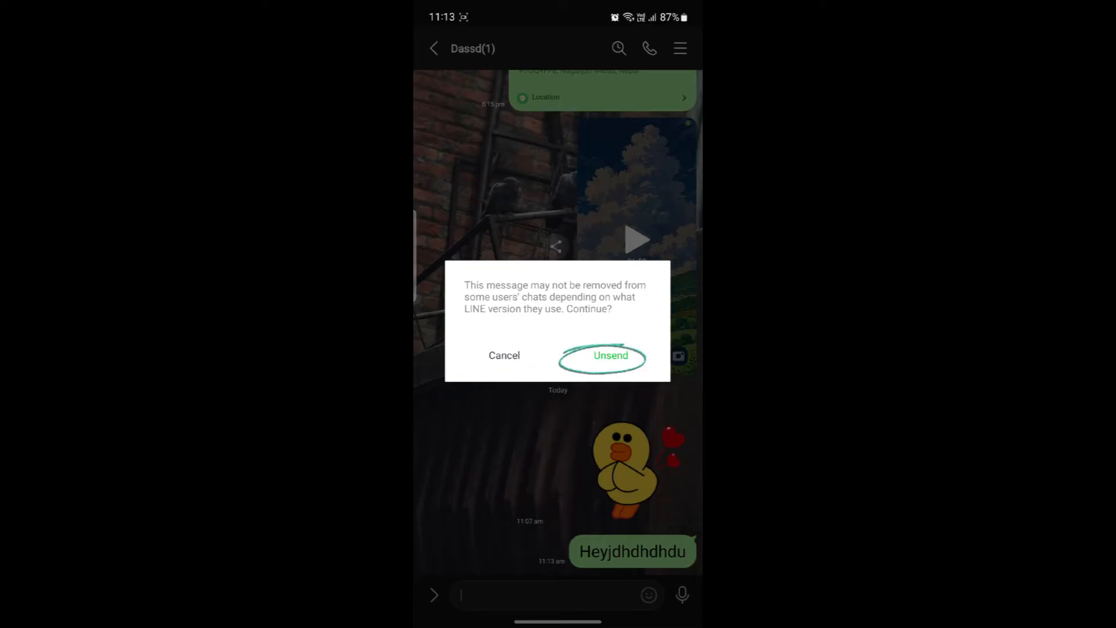
click(610, 355)
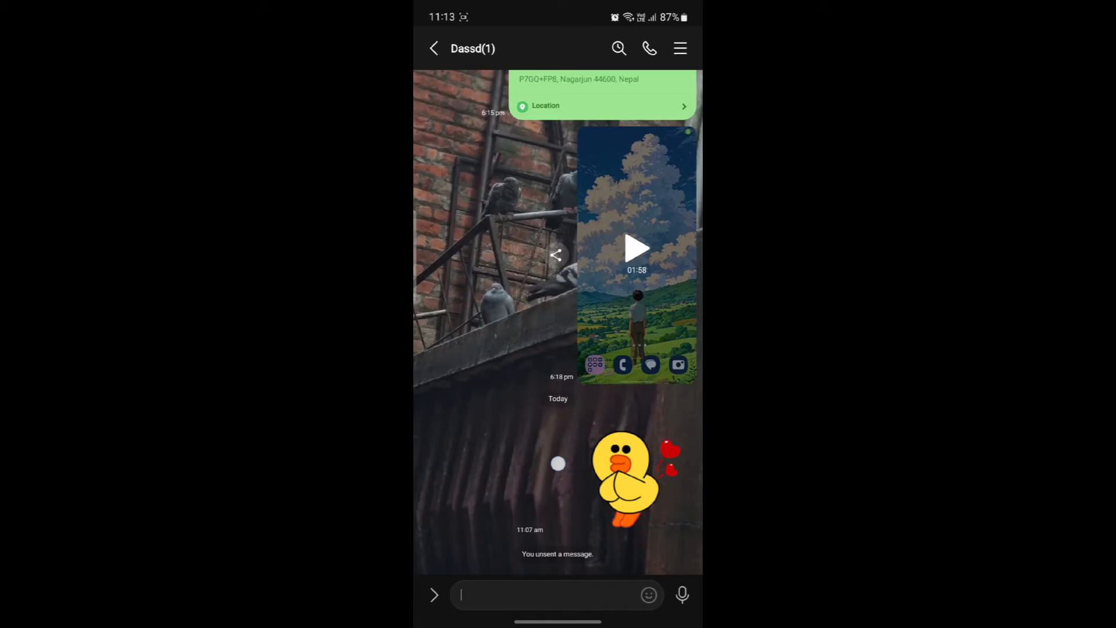
Step: Scroll through the chat history, then write and send 'Heyhshdhdh'
scroll(down, 3)
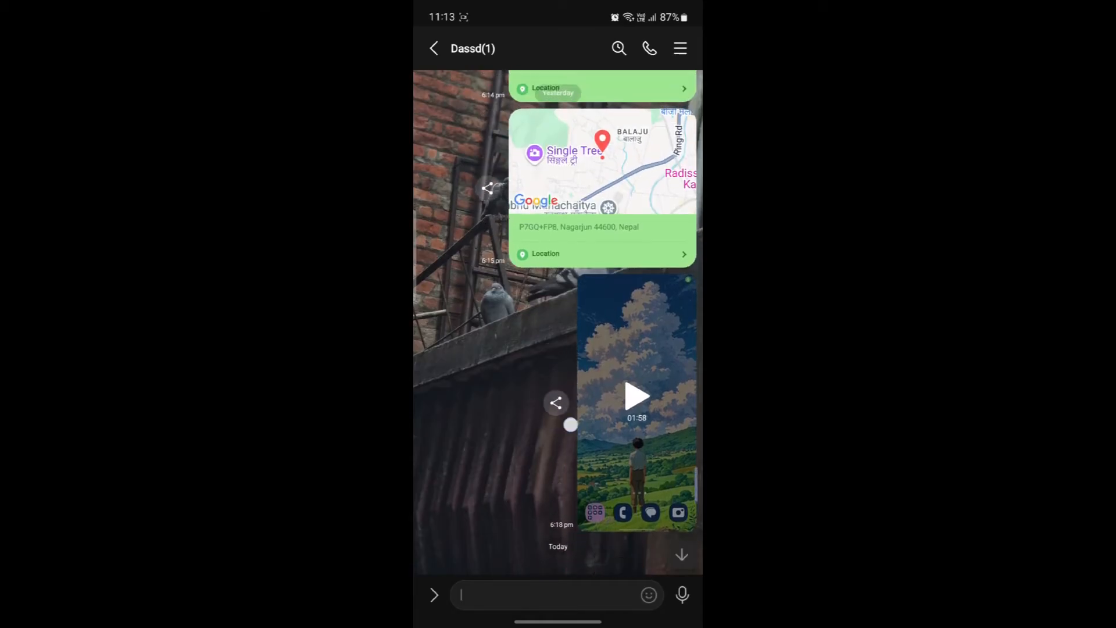
scroll(down, 3)
text(Heyhshdhdh)
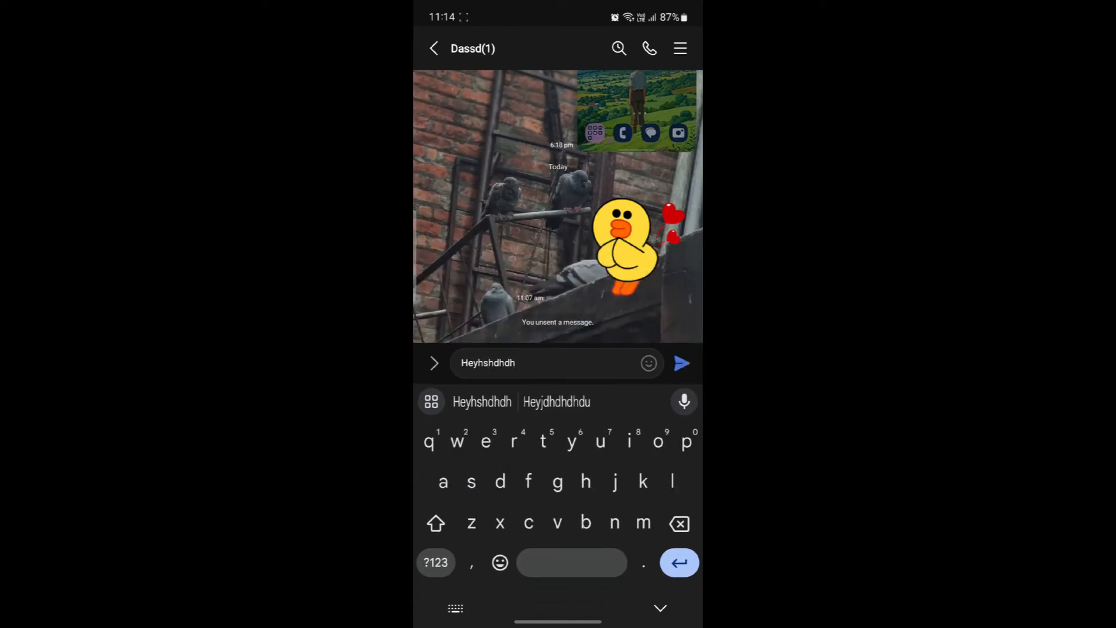
click(681, 363)
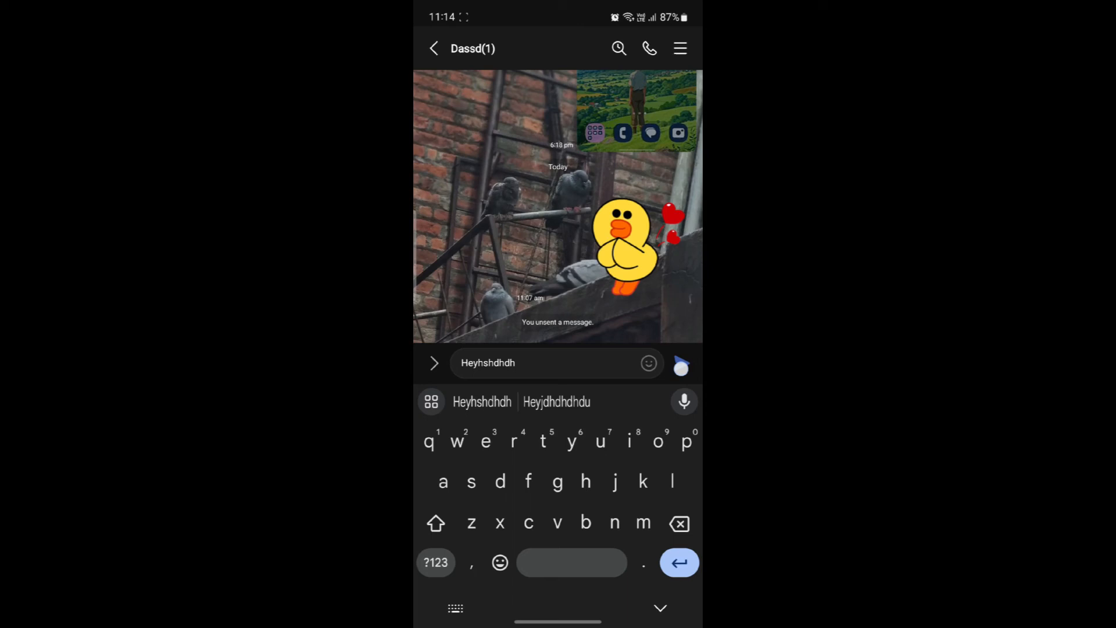